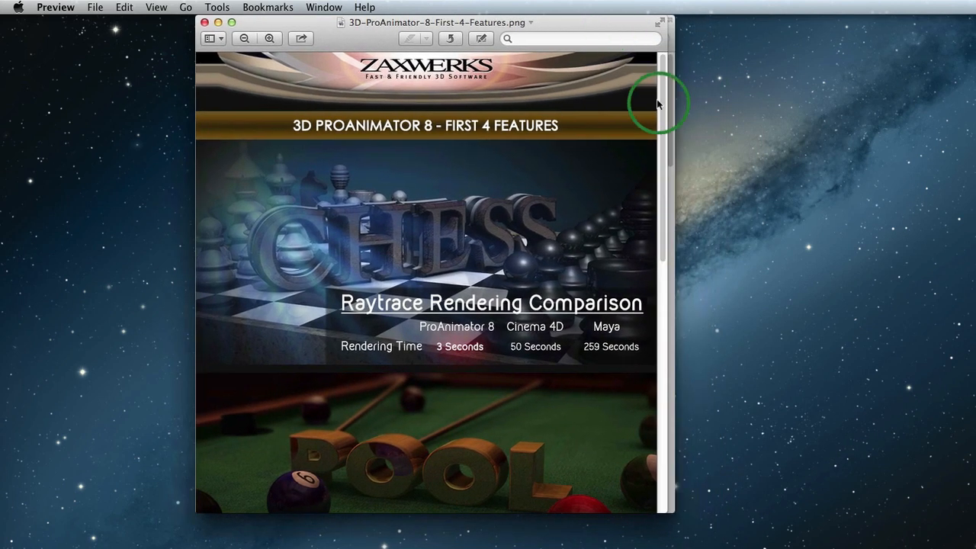
# - Scroll through all four features of the image down to the Object Distribution panel
pyautogui.scroll(-3)
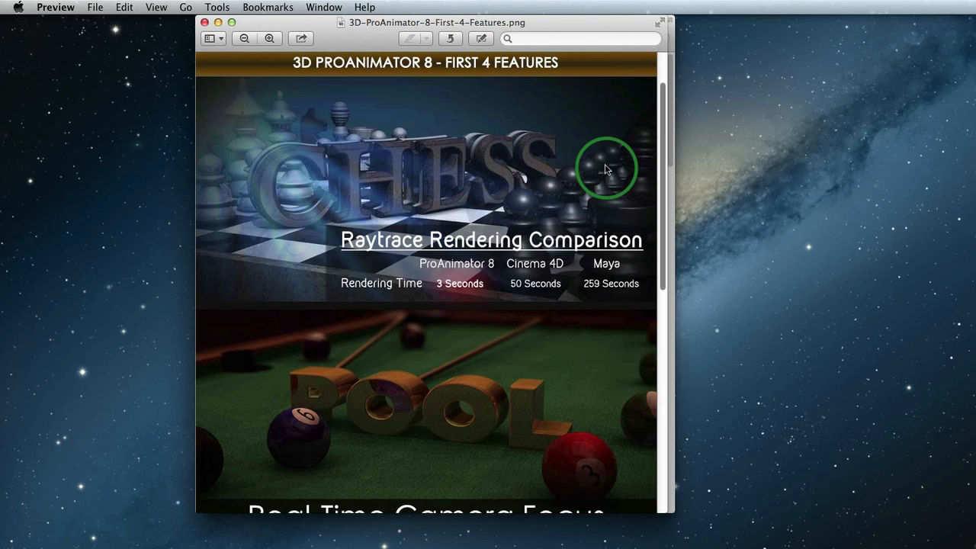
pyautogui.moveTo(650, 179)
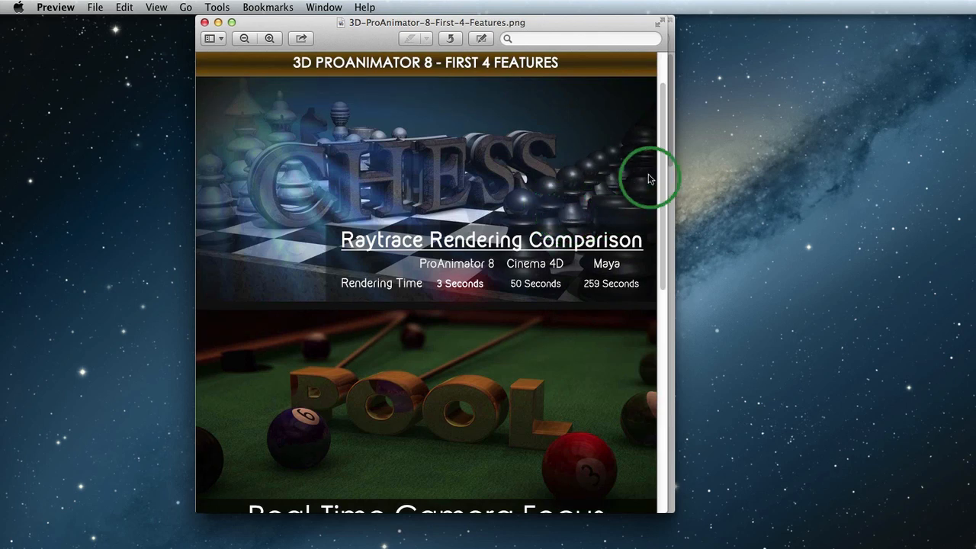
pyautogui.scroll(-3)
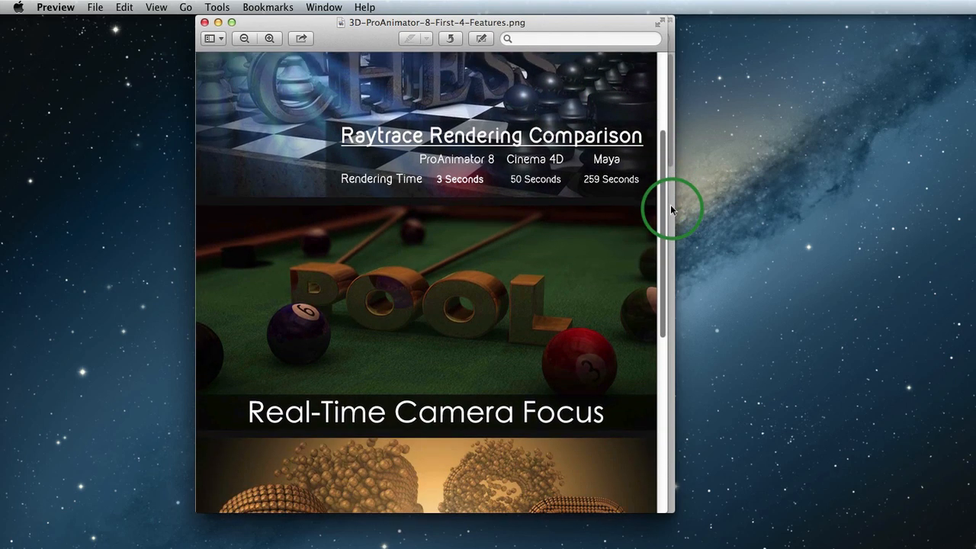
pyautogui.scroll(-3)
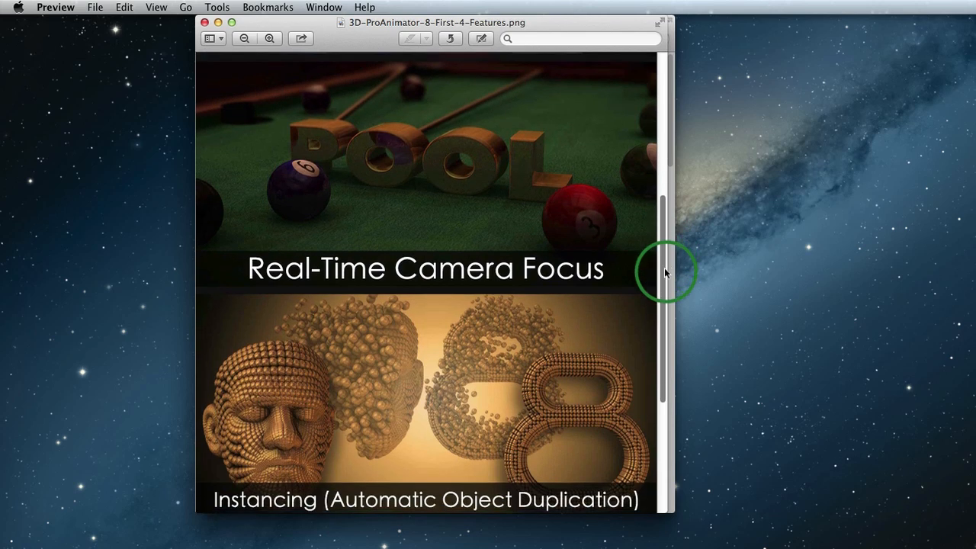
pyautogui.scroll(-3)
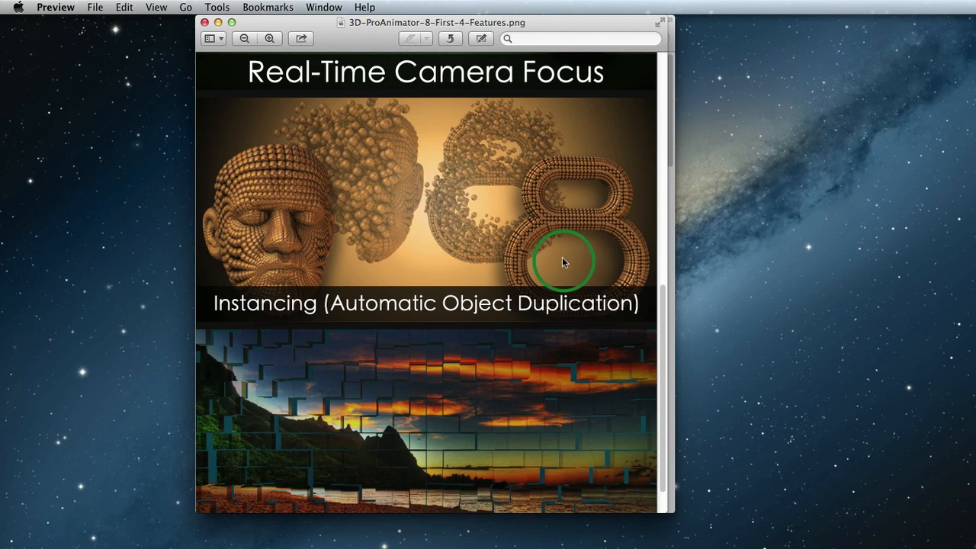
pyautogui.scroll(-3)
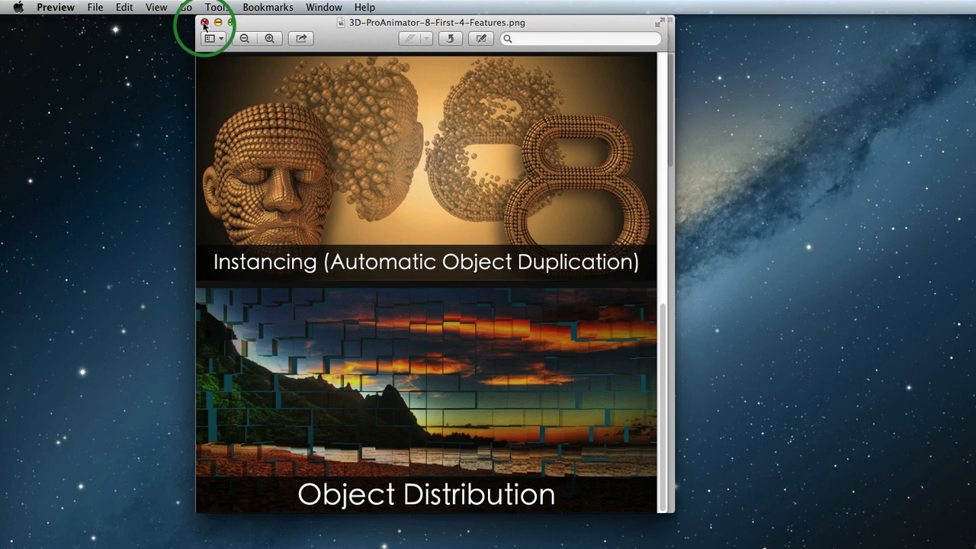
pyautogui.moveTo(68, 48)
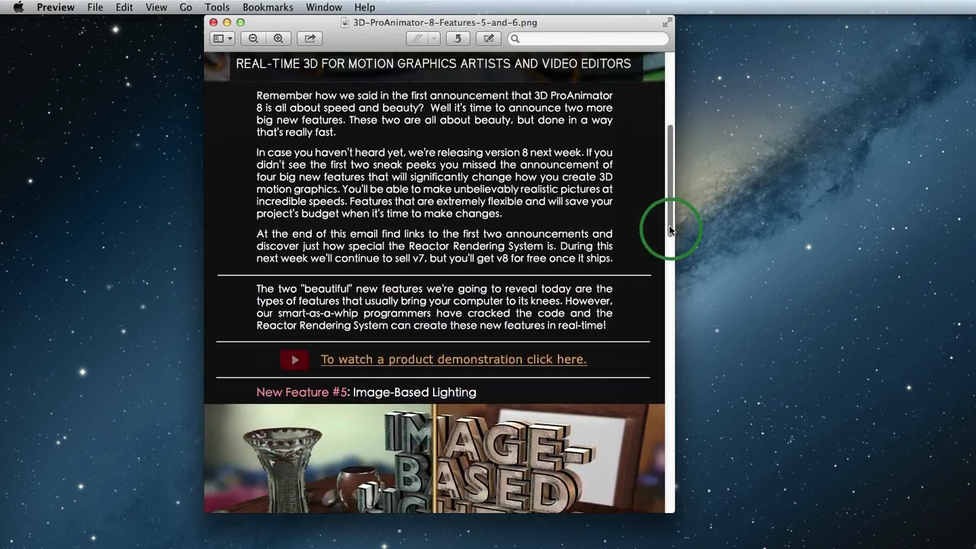
# - Scroll the Features 5 and 6 image down to the Image-Based Lighting description
pyautogui.scroll(-3)
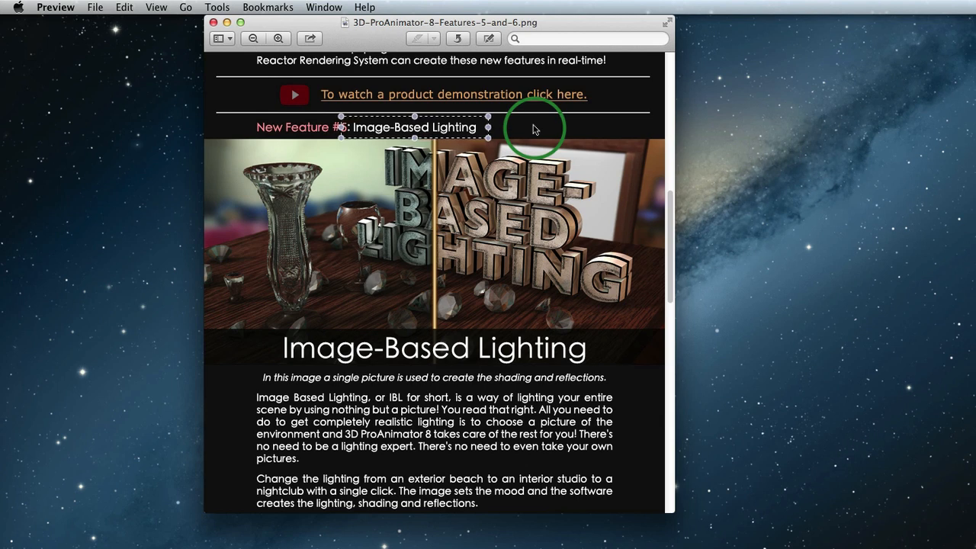
pyautogui.moveTo(670, 209)
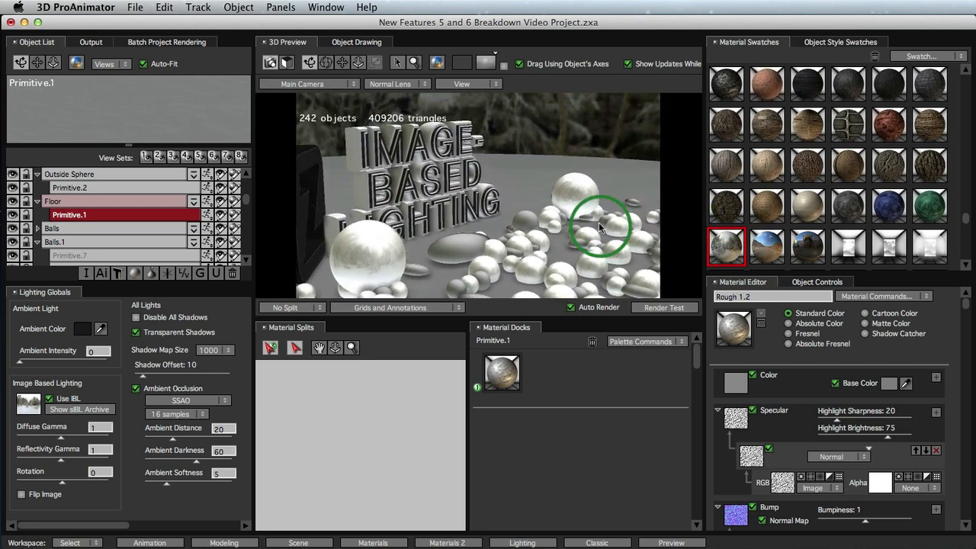
# - Rotate the 3D Preview to view the text head-on, then click near Use IBL
pyautogui.moveTo(603, 229); pyautogui.dragTo(321, 179)
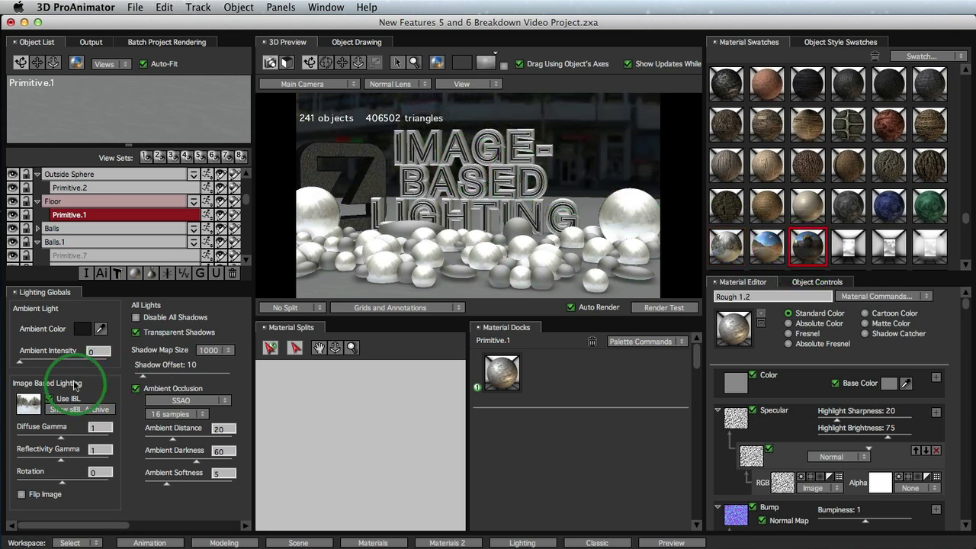
pyautogui.click(28, 405)
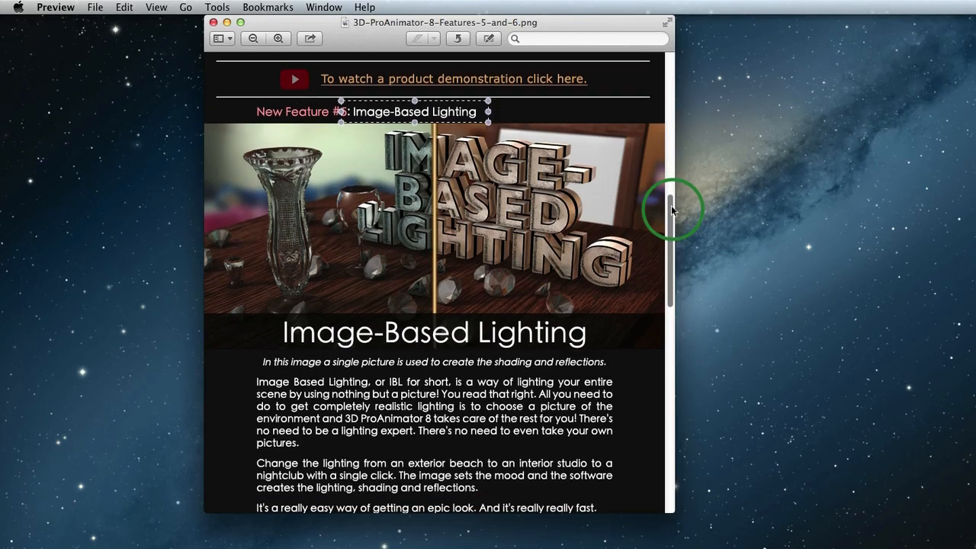
# - Scroll the announcement to 'New Feature #6: Interactive Ambient Occlusion' and drag across the window
pyautogui.scroll(-3)
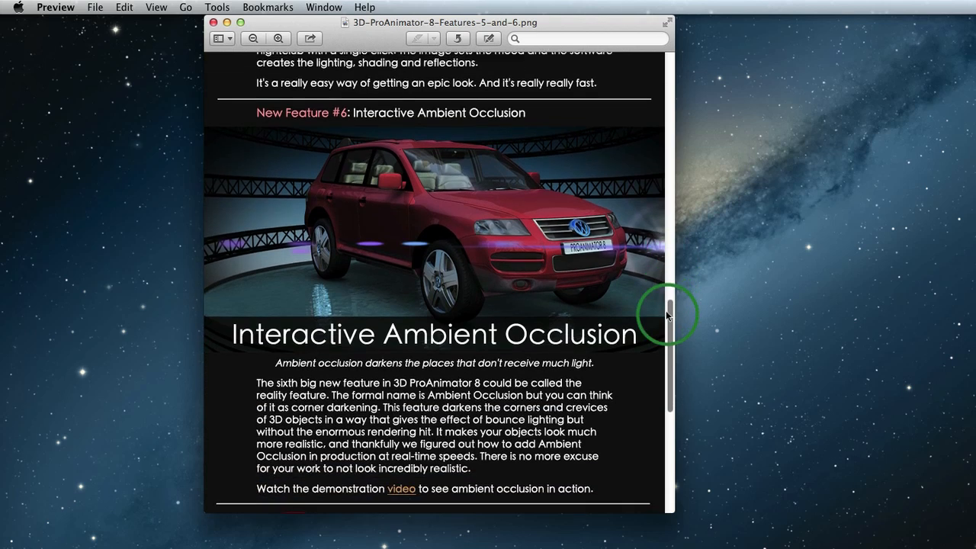
pyautogui.scroll(-3)
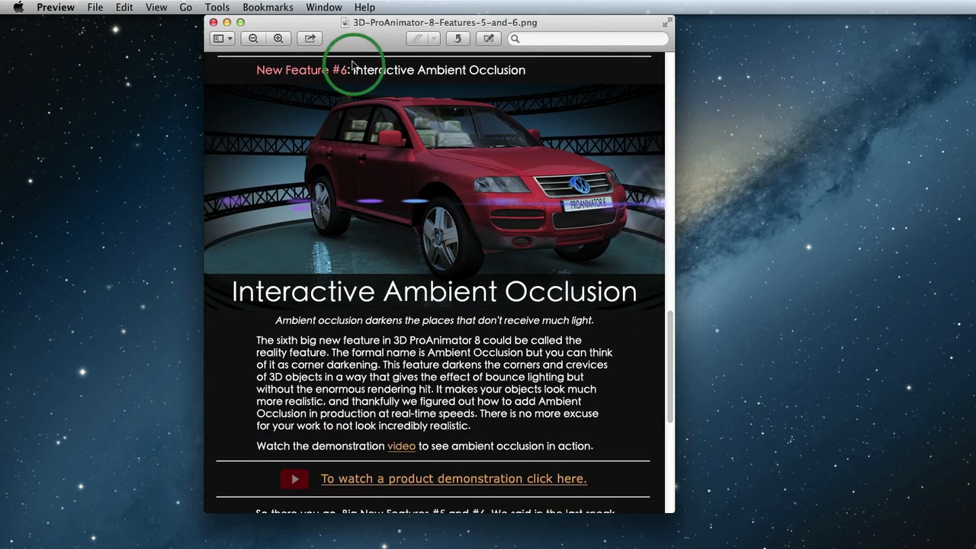
pyautogui.moveTo(351, 63); pyautogui.dragTo(557, 71)
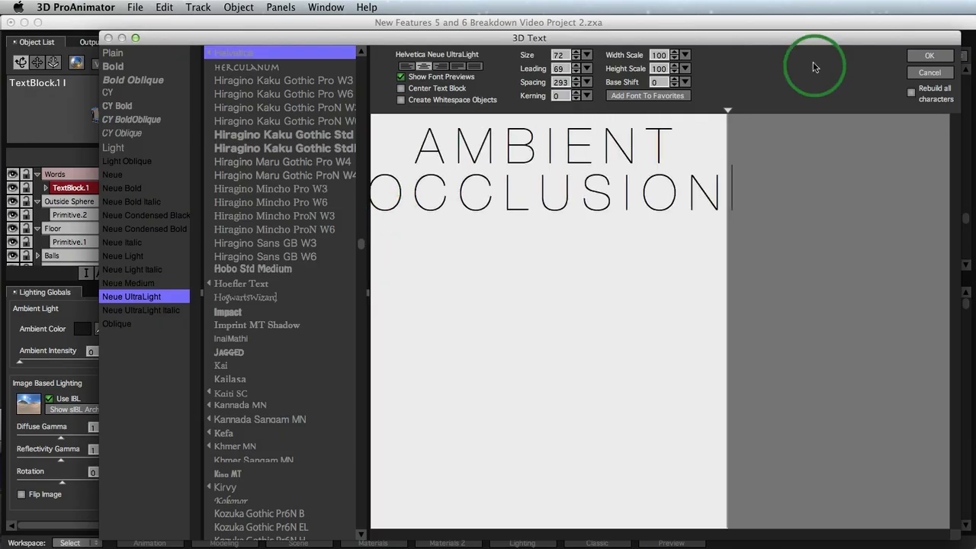
# - Confirm the AMBIENT OCCLUSION text, compare ambient occlusion off and on, and set darkness to 100
pyautogui.click(930, 55)
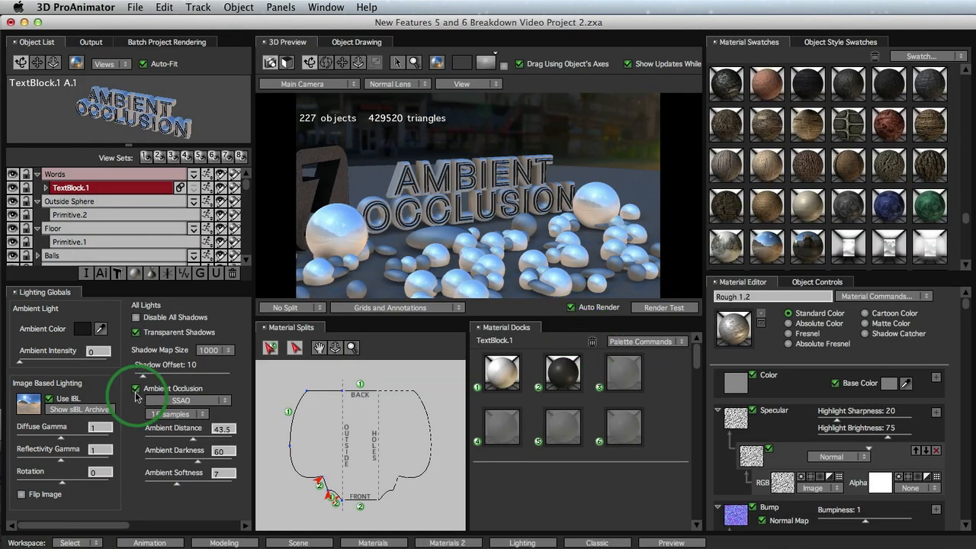
pyautogui.click(135, 389)
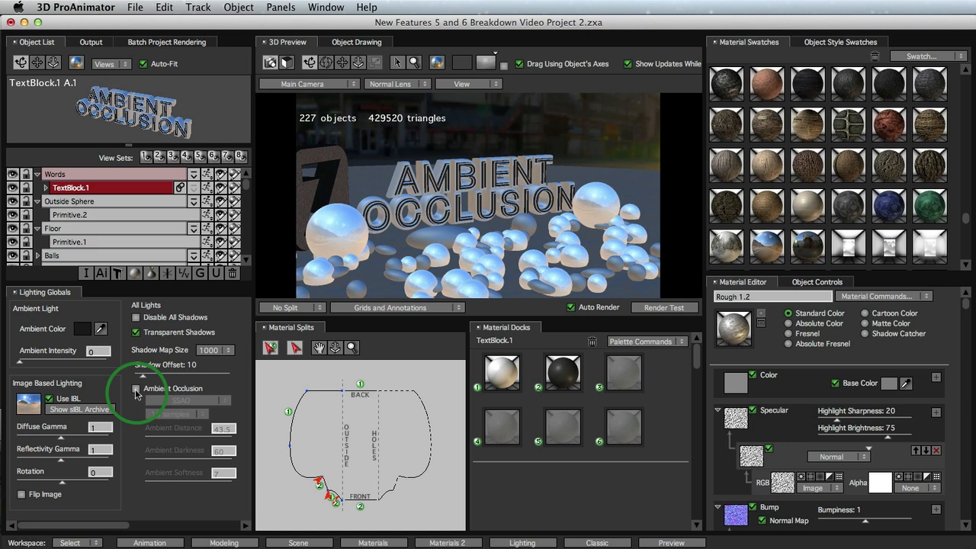
pyautogui.click(137, 388)
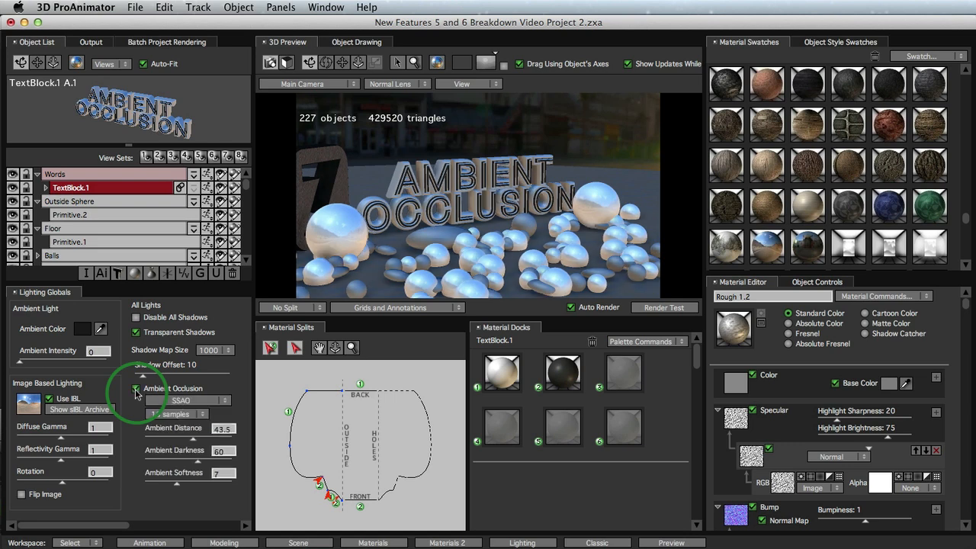
pyautogui.click(137, 389)
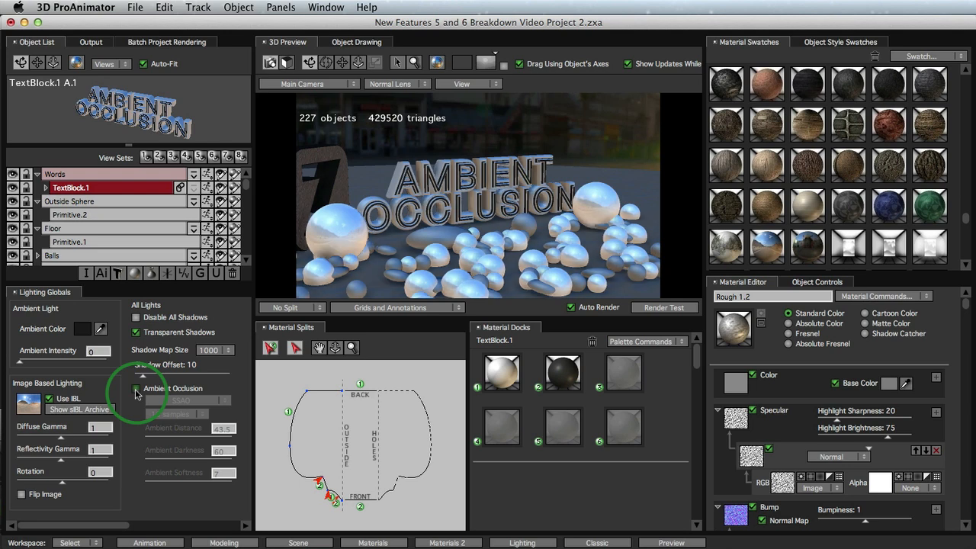
pyautogui.click(136, 388)
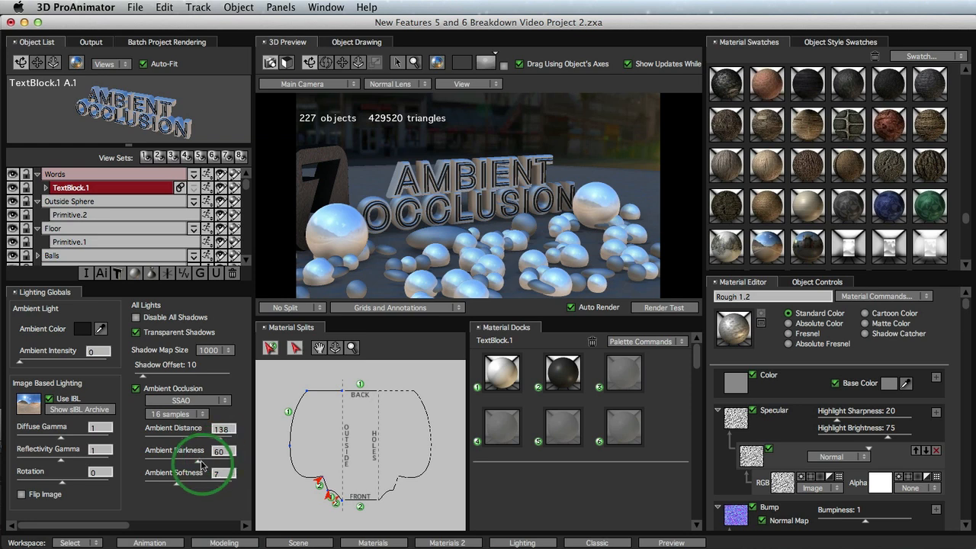
pyautogui.moveTo(202, 450); pyautogui.dragTo(237, 450)
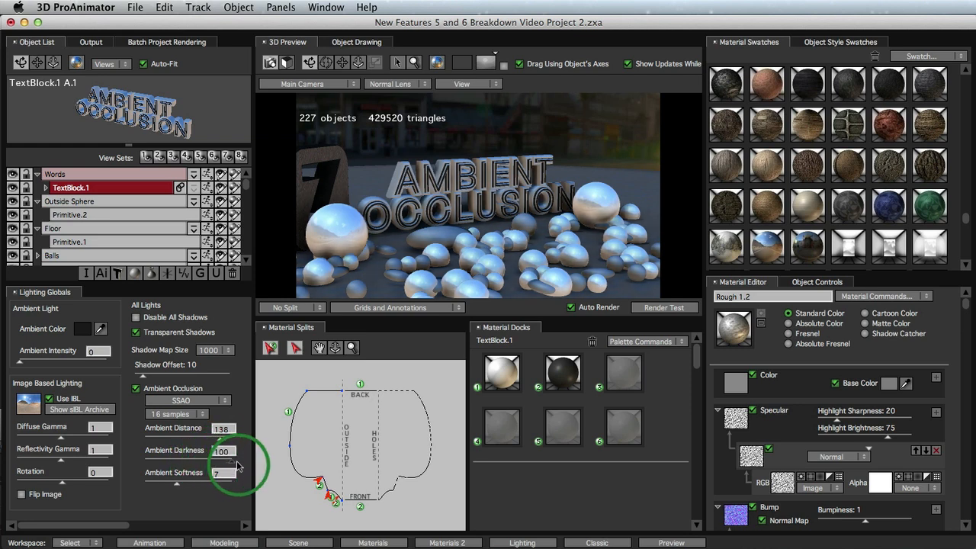